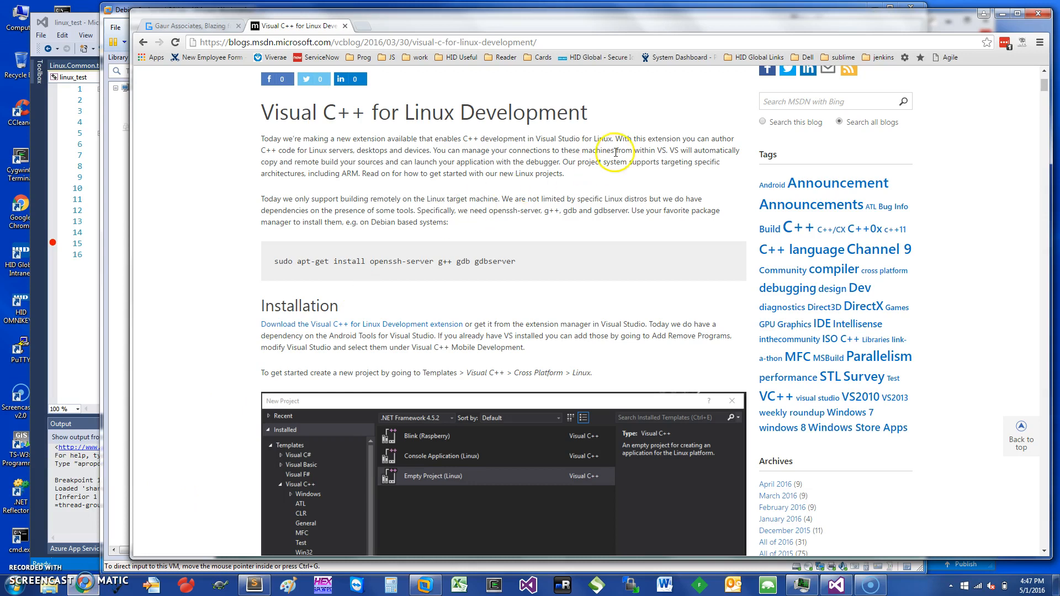
mouse_move(376, 257)
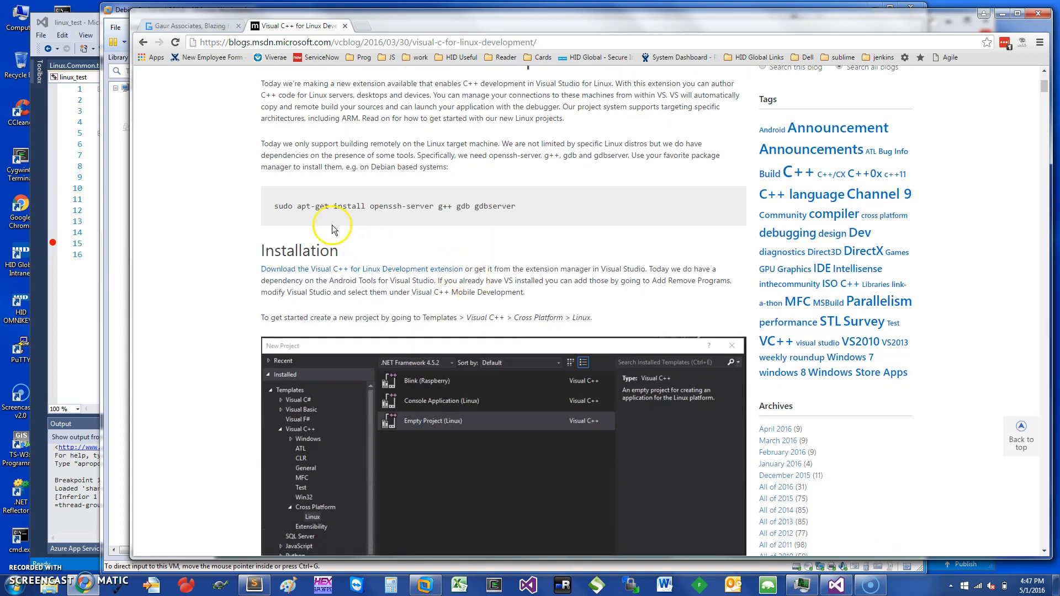
mouse_move(344, 215)
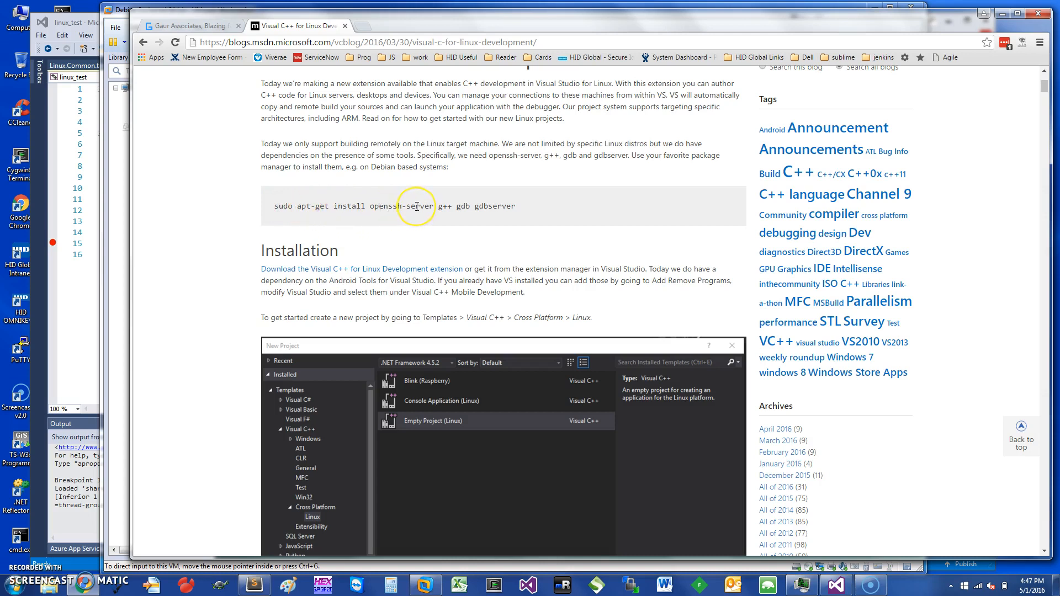
mouse_move(457, 207)
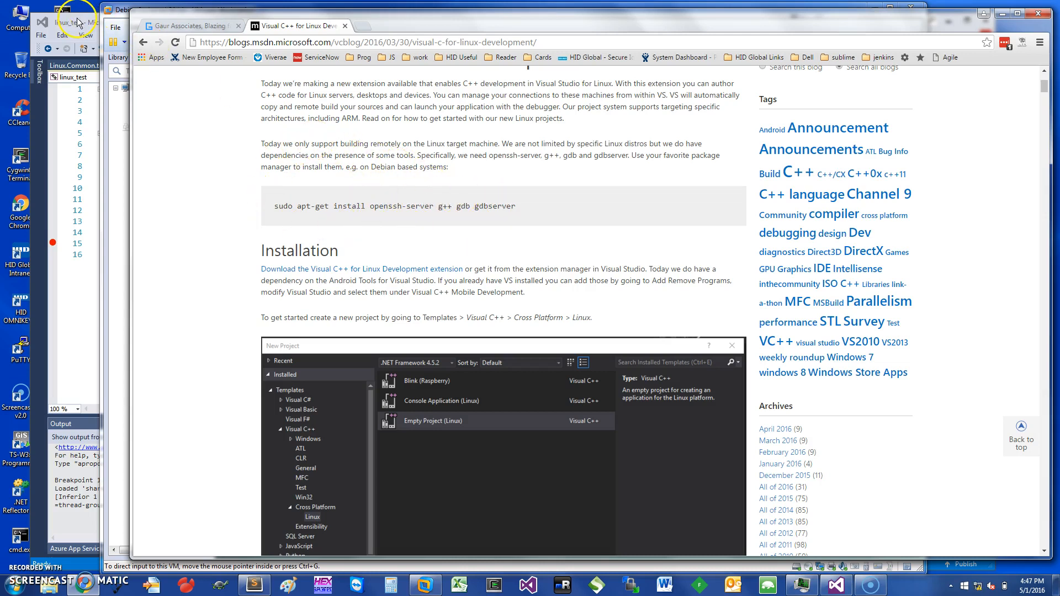
- Browse the Linux templates in Add New Project for the linux_test solution, then cancel without adding
left_click(61, 10)
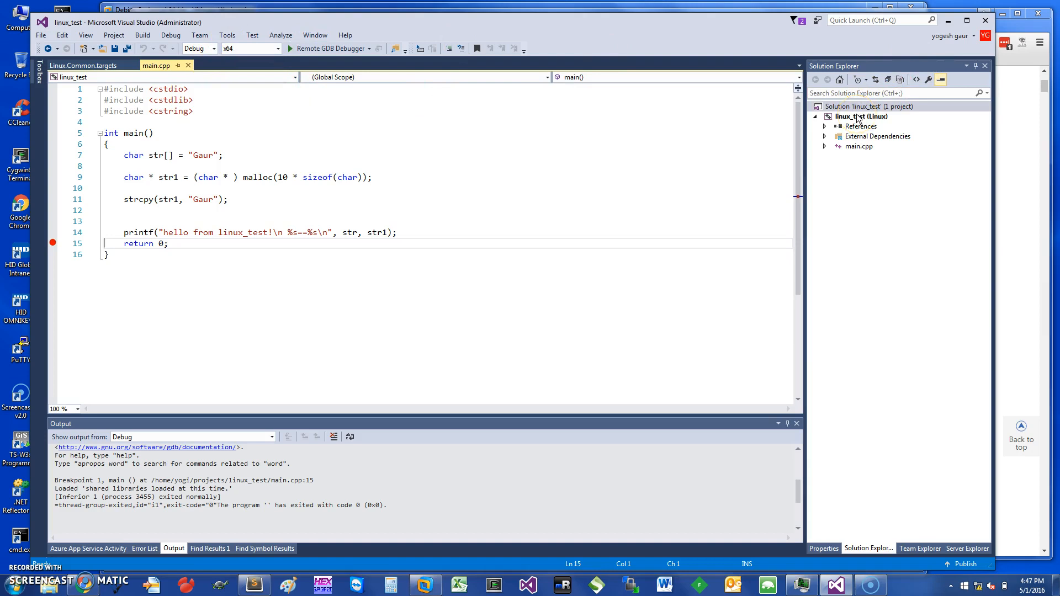
right_click(868, 106)
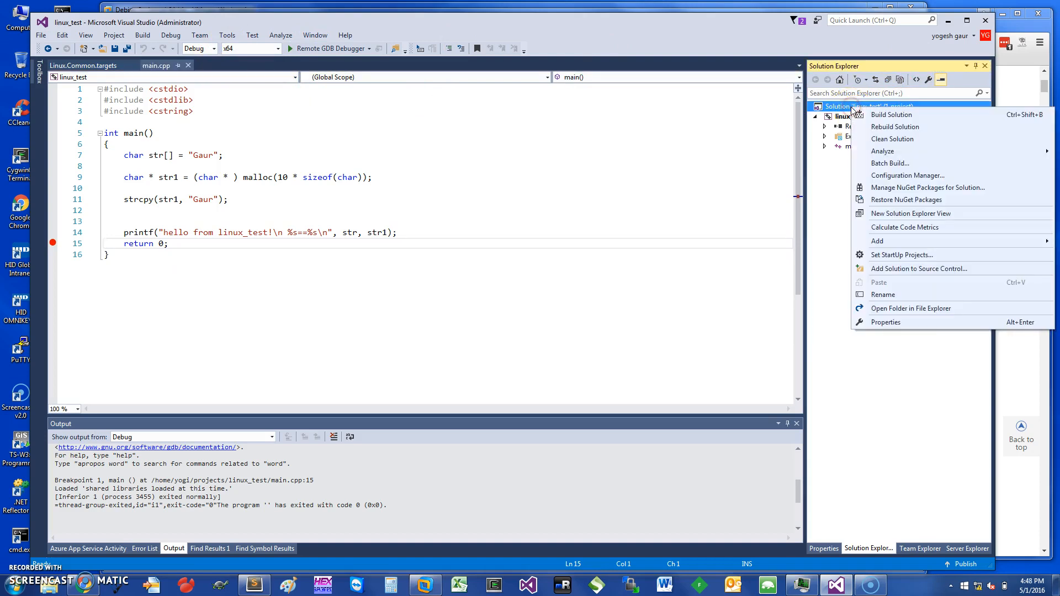
mouse_move(905, 176)
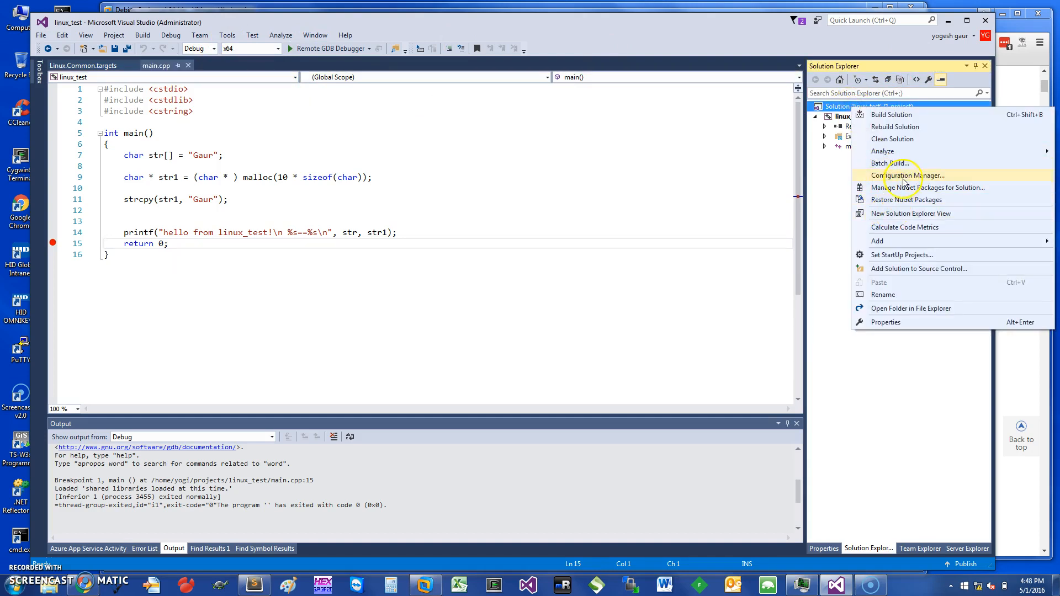
mouse_move(901, 255)
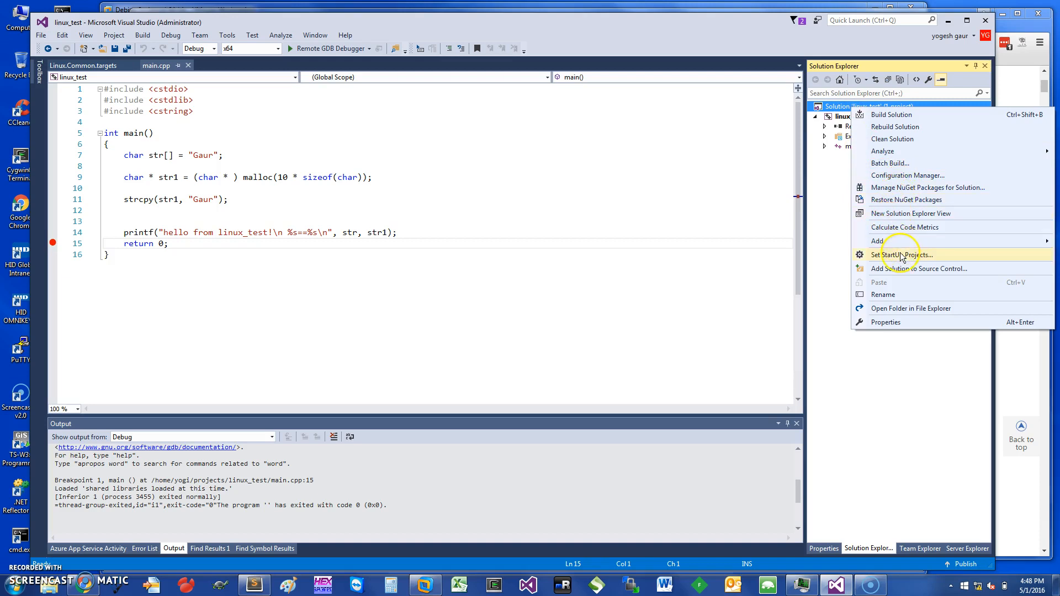
mouse_move(877, 241)
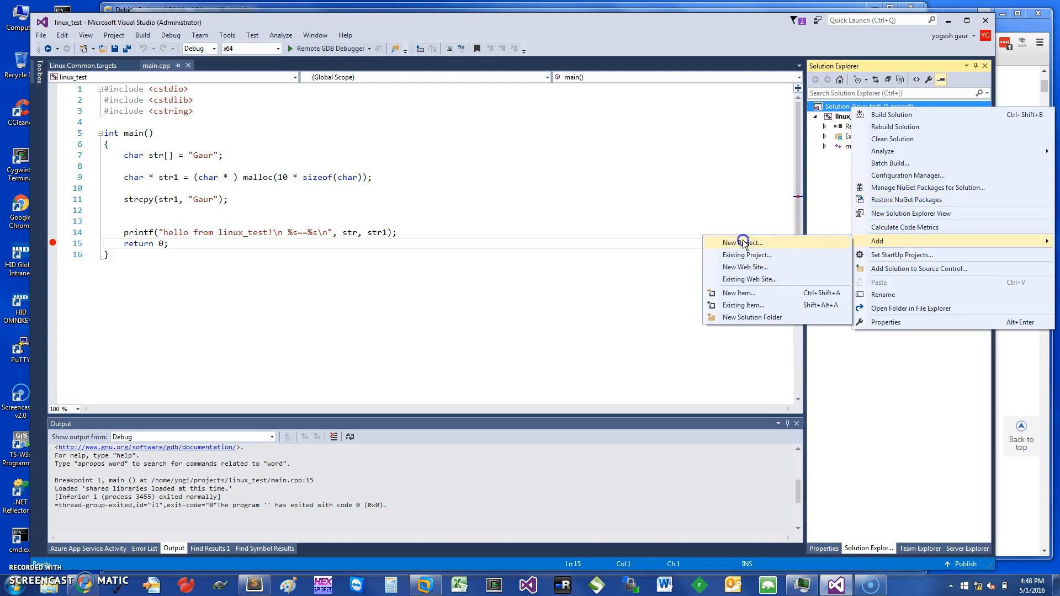
left_click(742, 242)
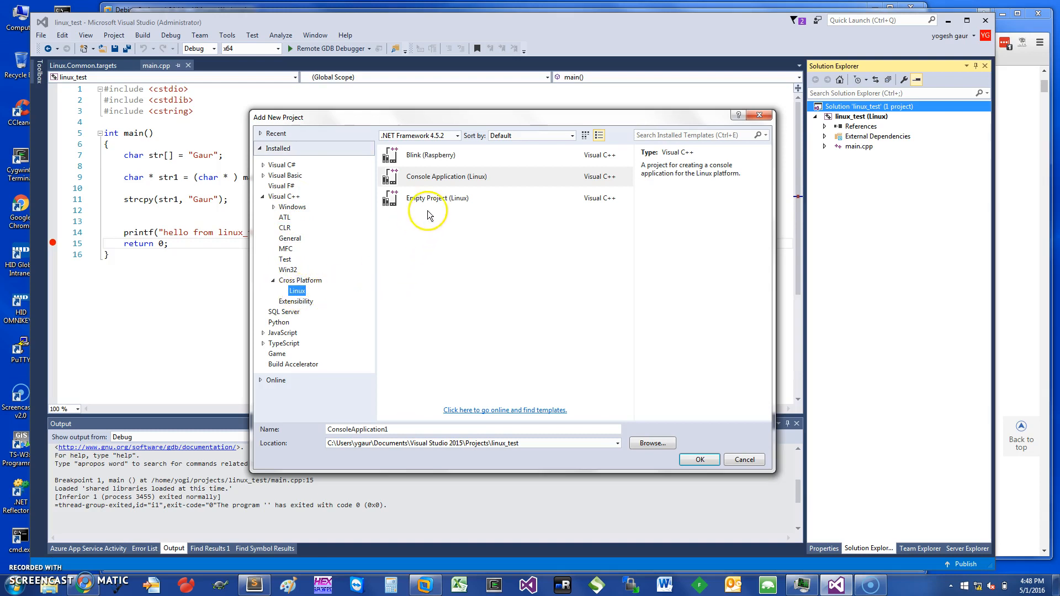
mouse_move(464, 185)
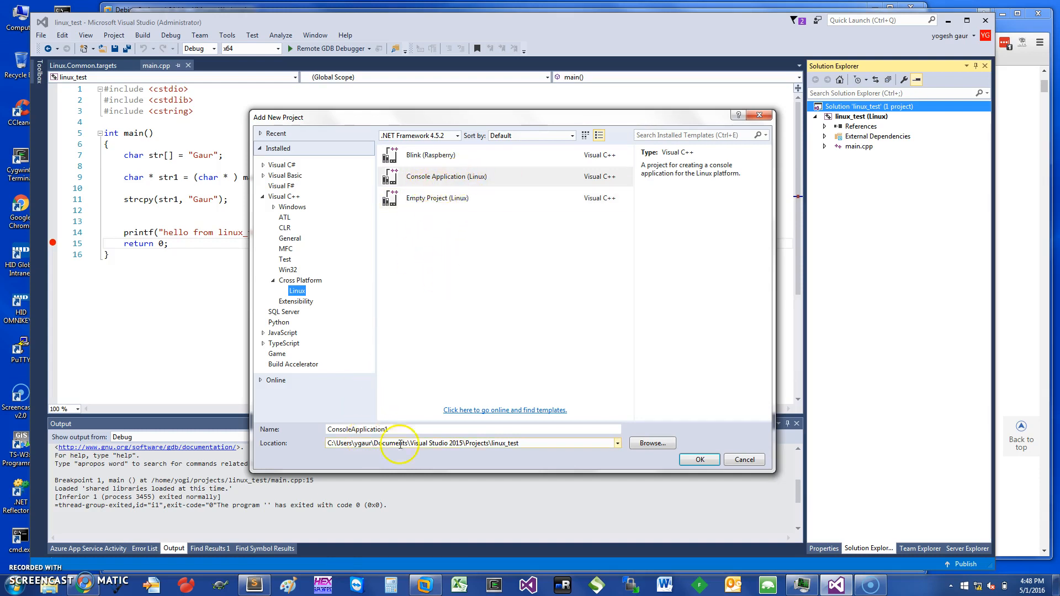
left_click(743, 460)
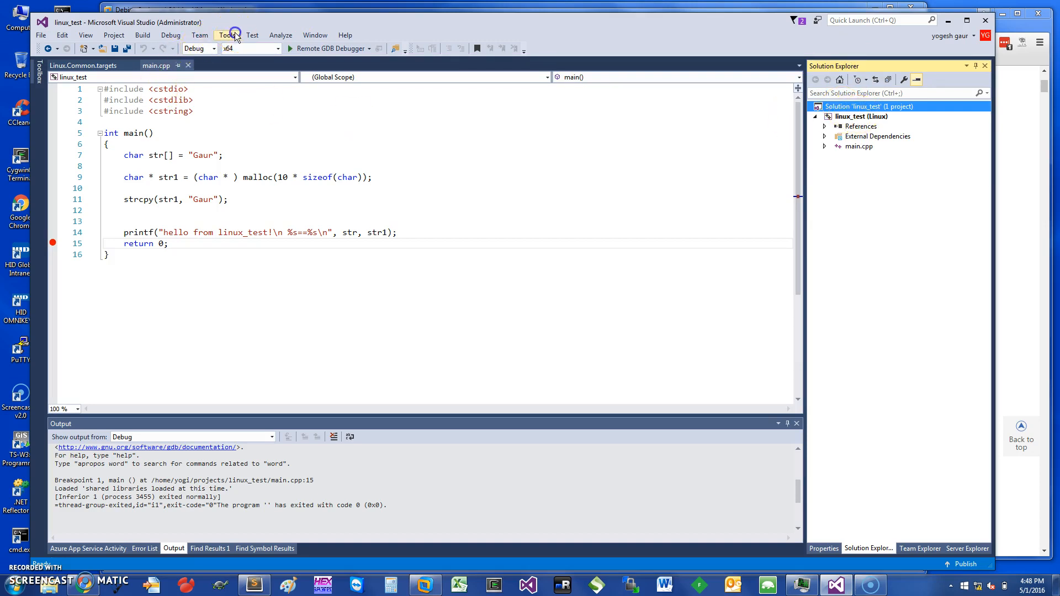
left_click(227, 36)
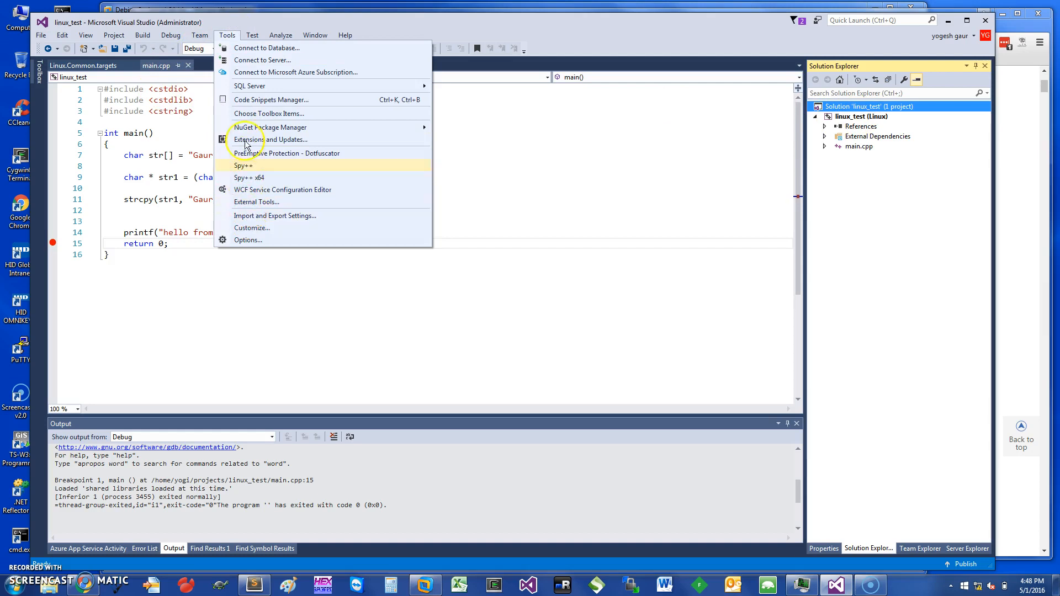
left_click(249, 240)
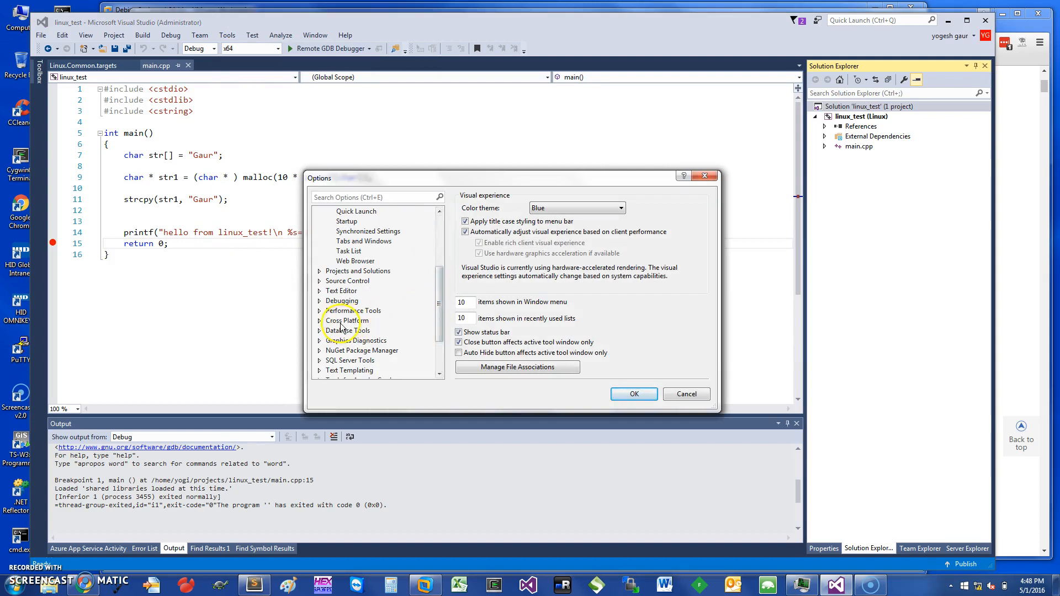
left_click(348, 320)
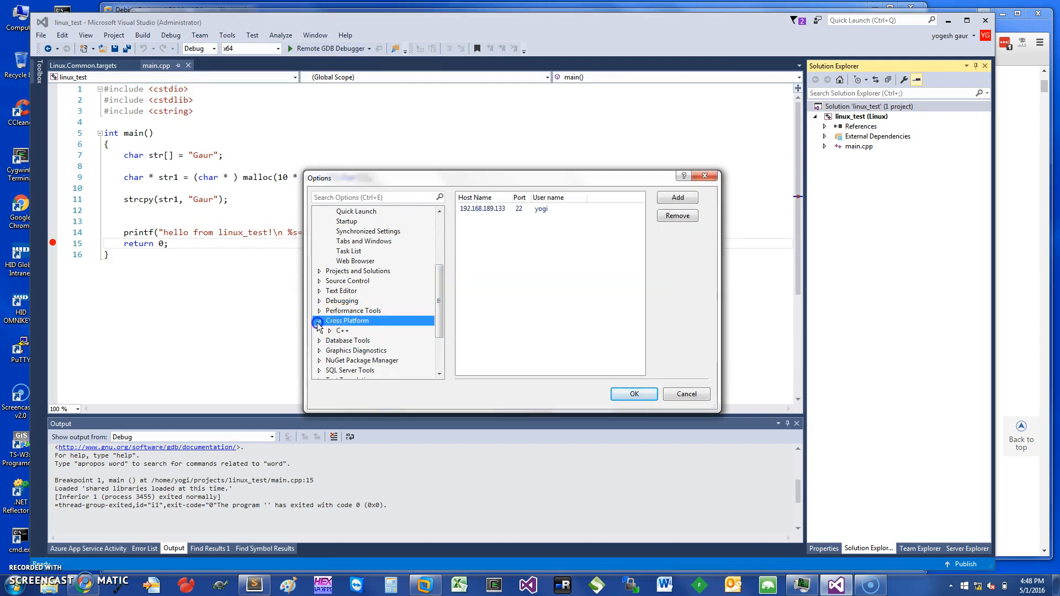
left_click(503, 209)
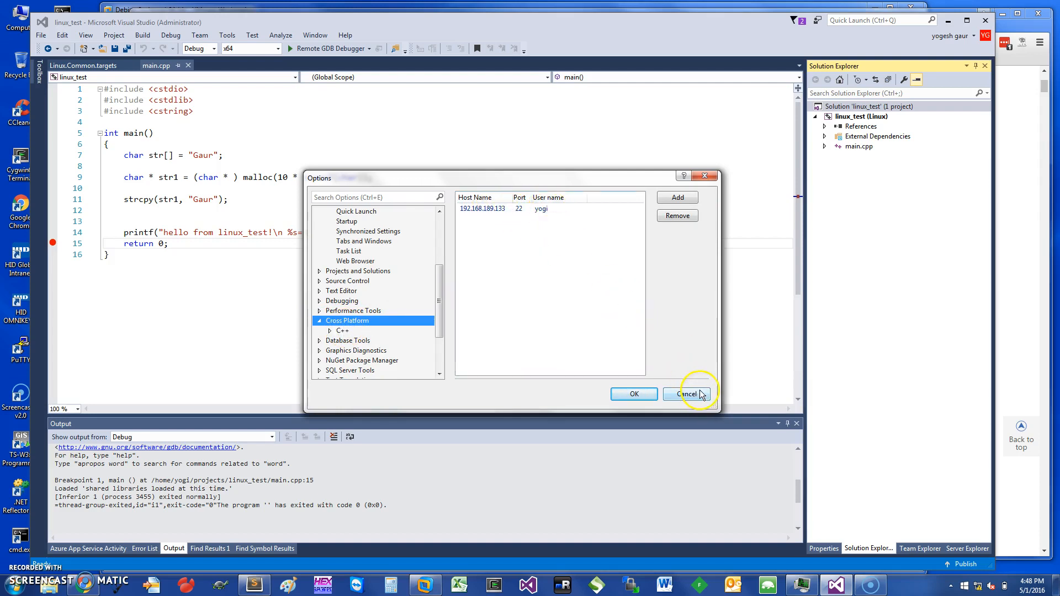
left_click(684, 394)
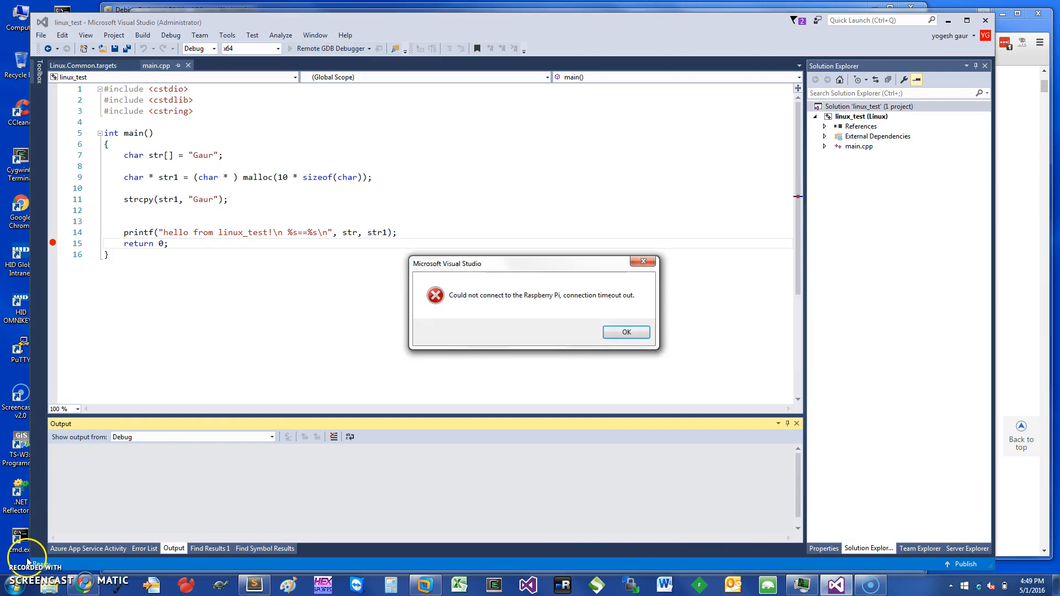
- Dismiss the Raspberry Pi error, inspect str and str1 ("Gaur") at line 15, and continue to exit code 0
left_click(624, 332)
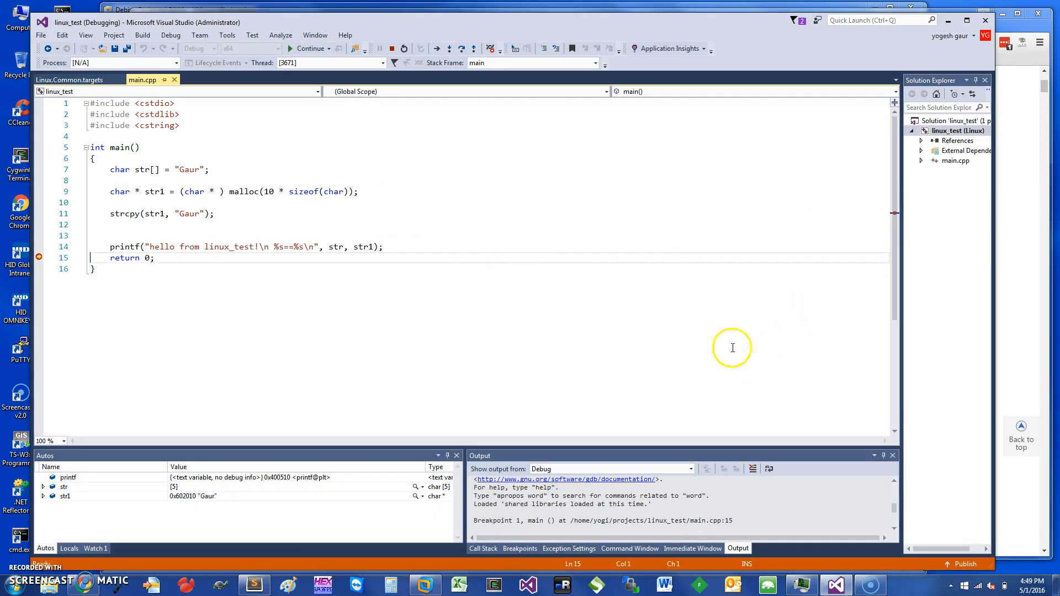
mouse_move(408, 454)
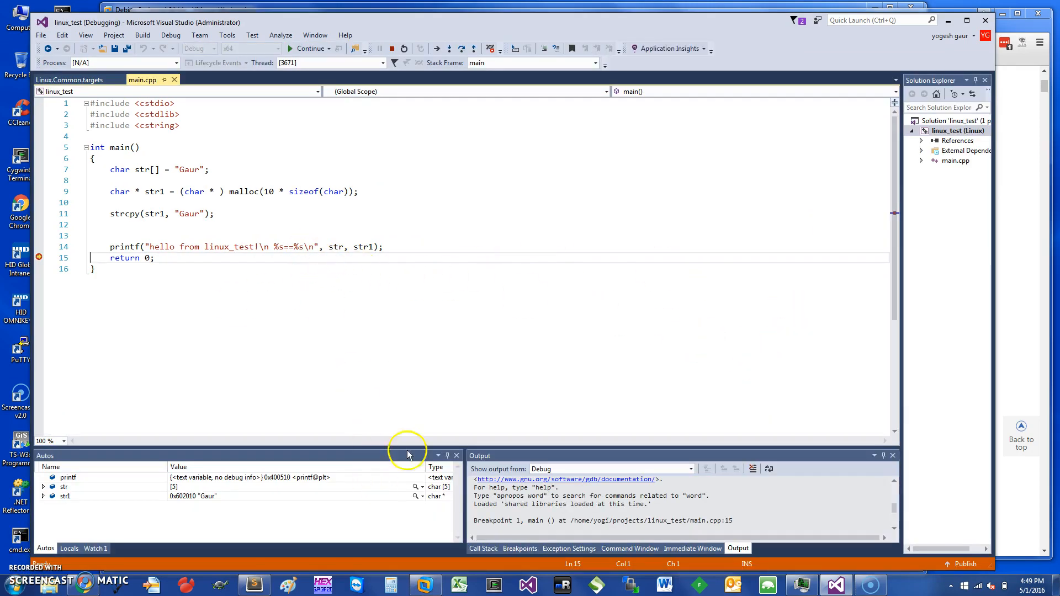
mouse_move(147, 170)
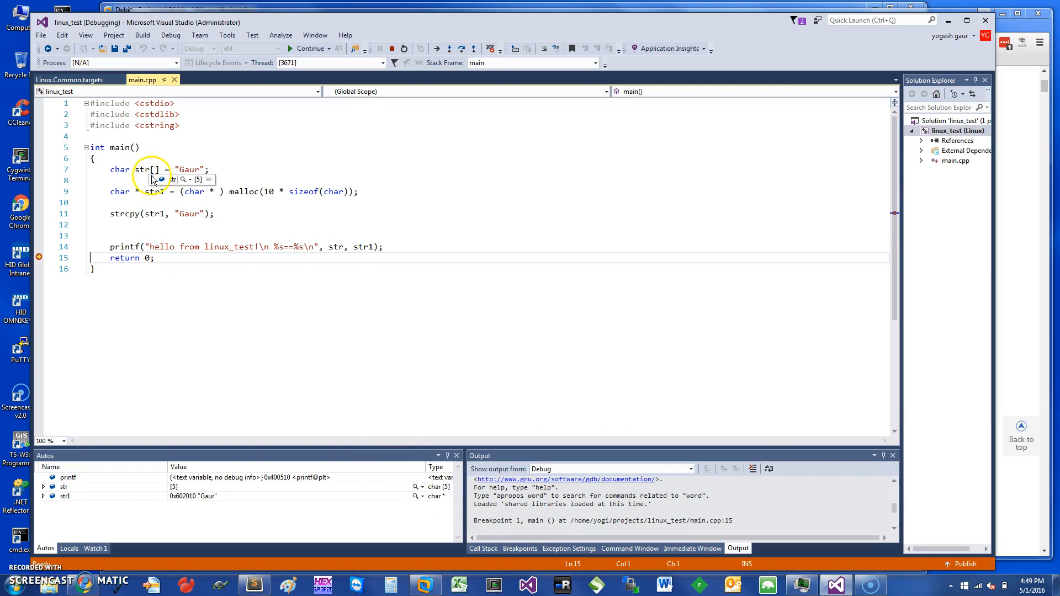
left_click(156, 179)
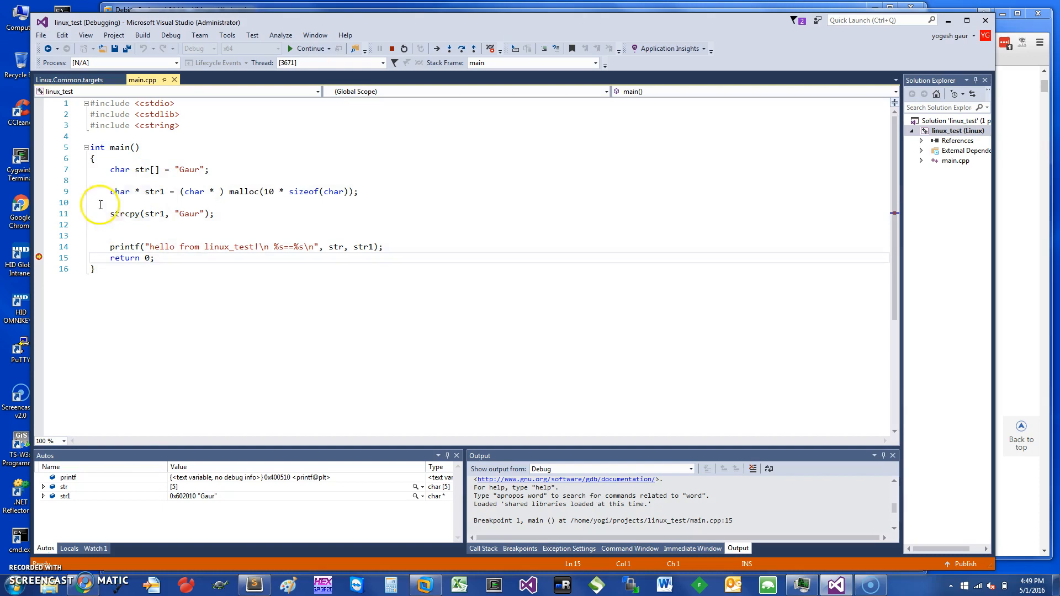
mouse_move(196, 191)
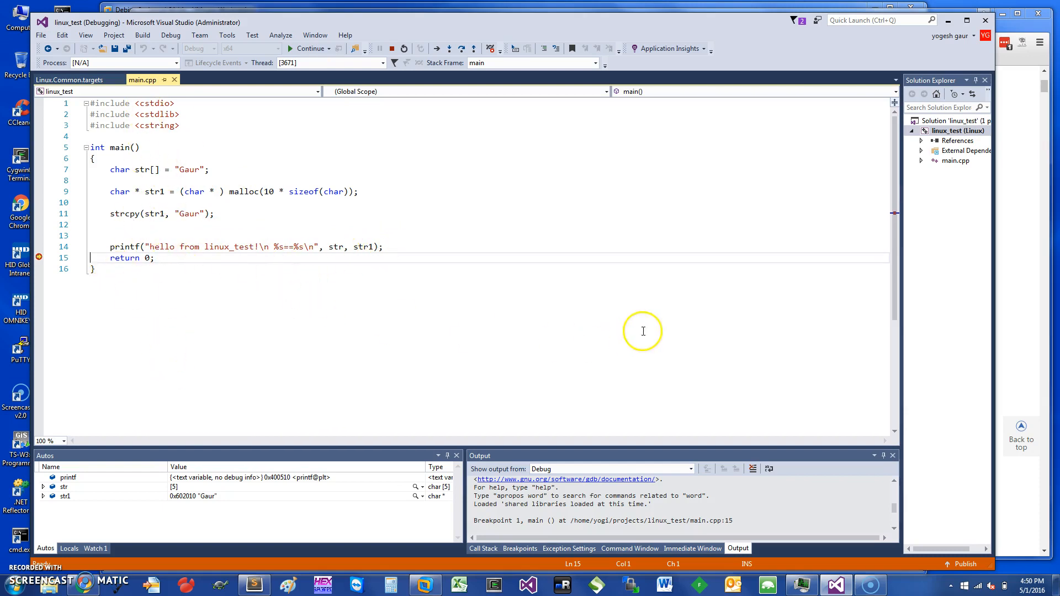
mouse_move(188, 269)
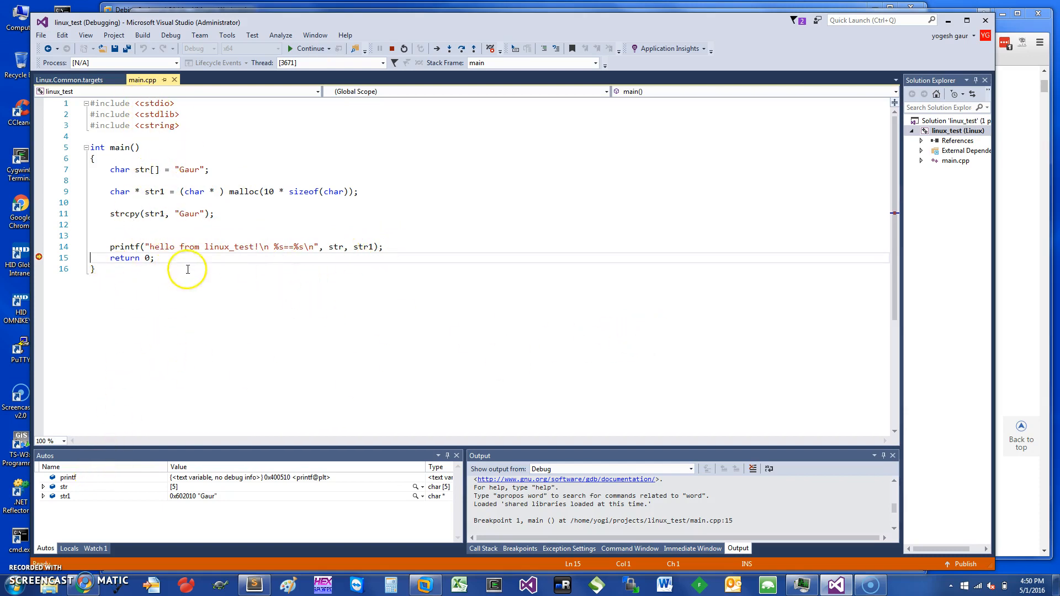
mouse_move(231, 305)
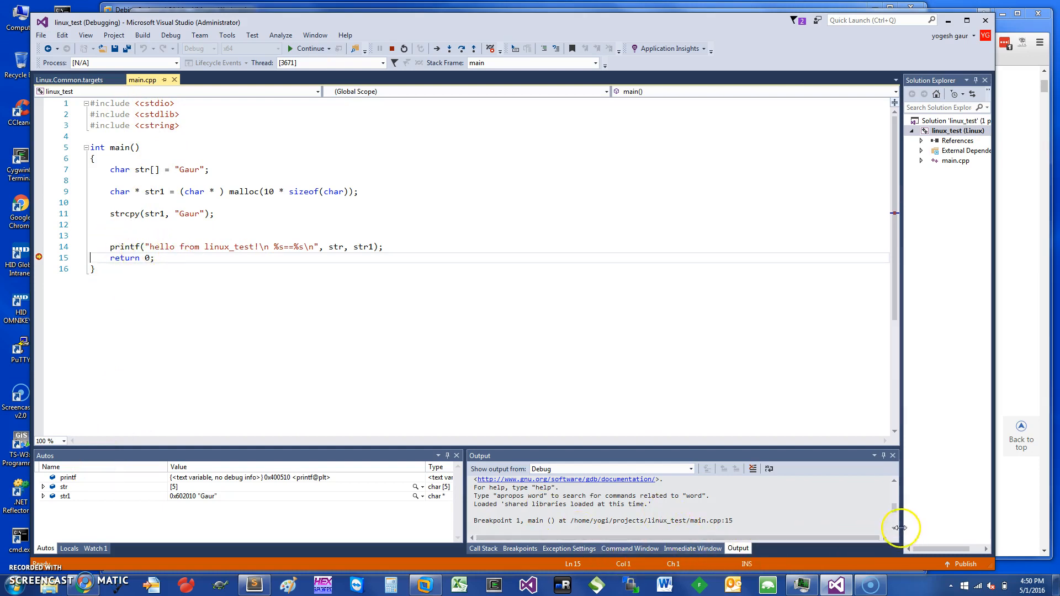
mouse_move(237, 174)
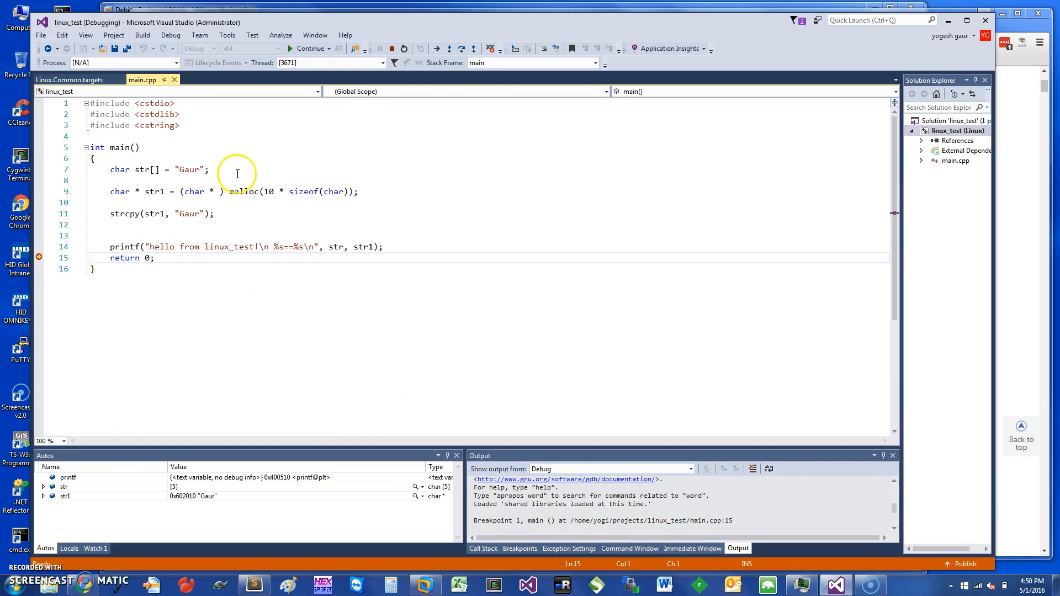
left_click(309, 48)
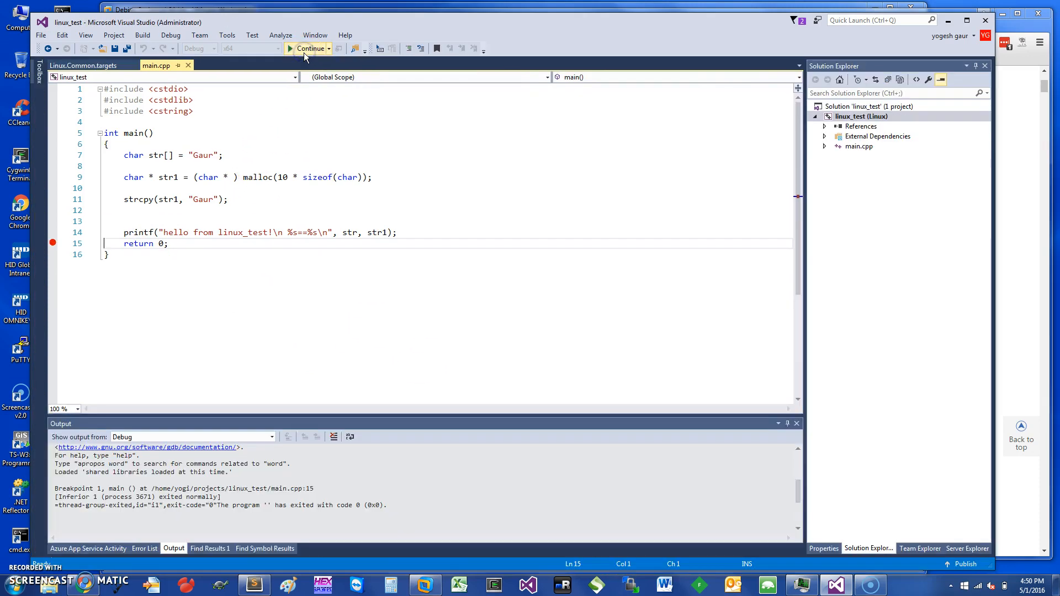
- End the debug session and switch to the VMware Workstation window showing the Debian terminal
left_click(305, 47)
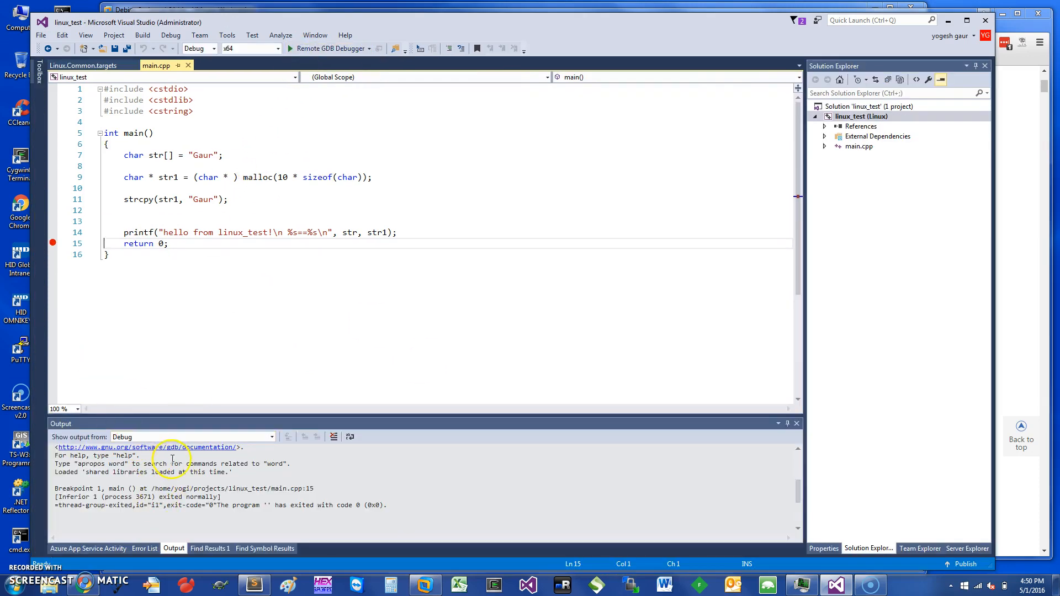
left_click(424, 585)
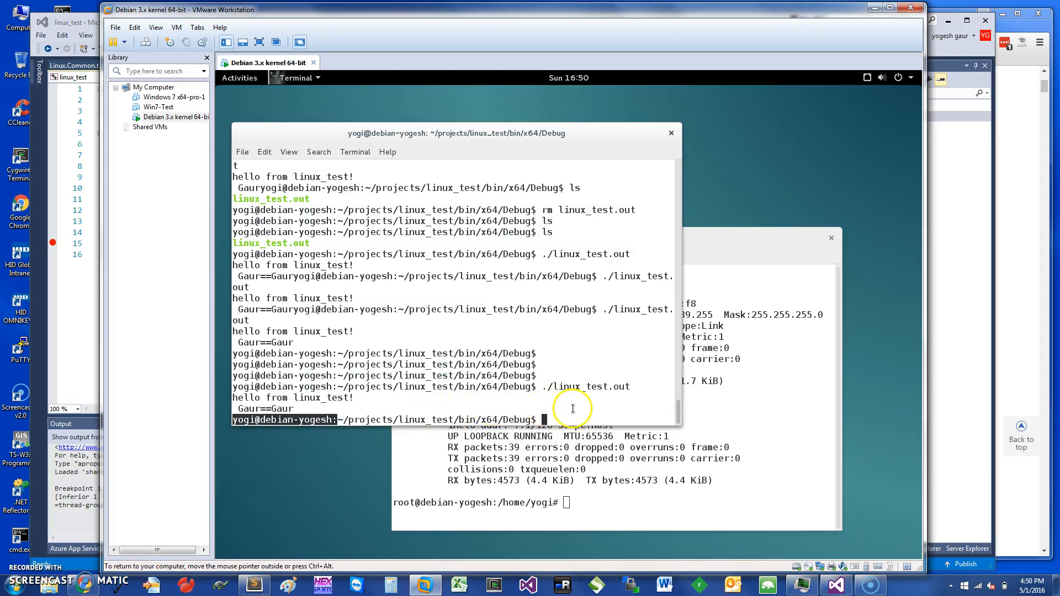
left_click_drag(338, 420, 535, 420)
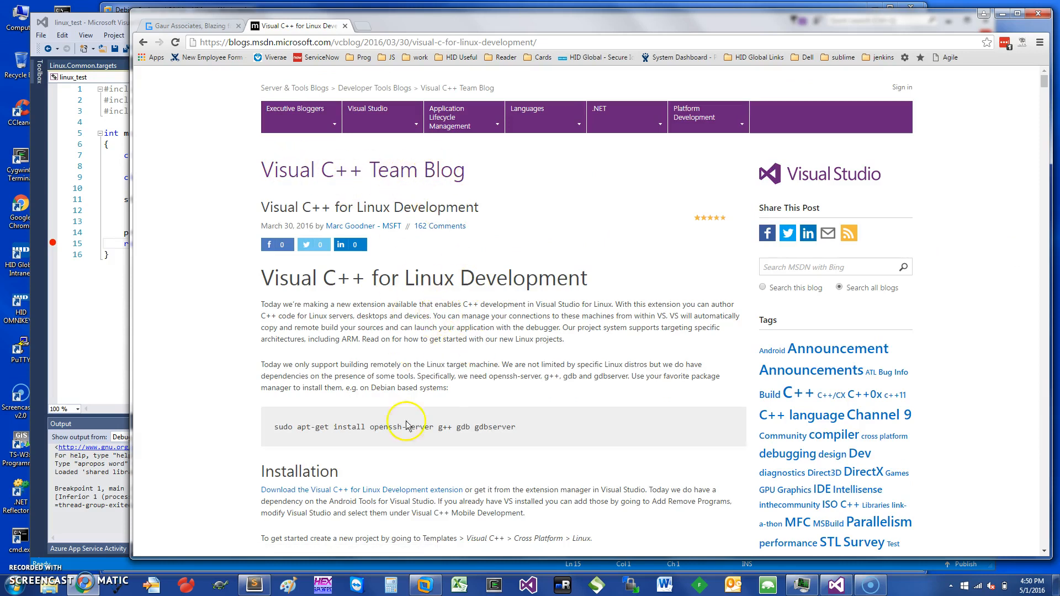
- Switch Chrome to the Gaur Associates video site page
left_click(189, 25)
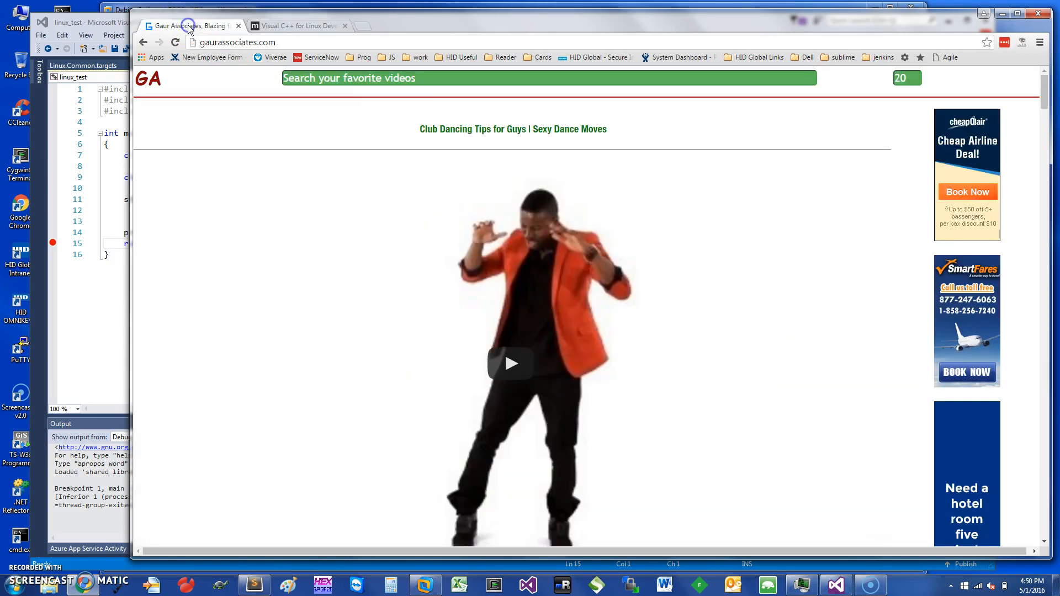